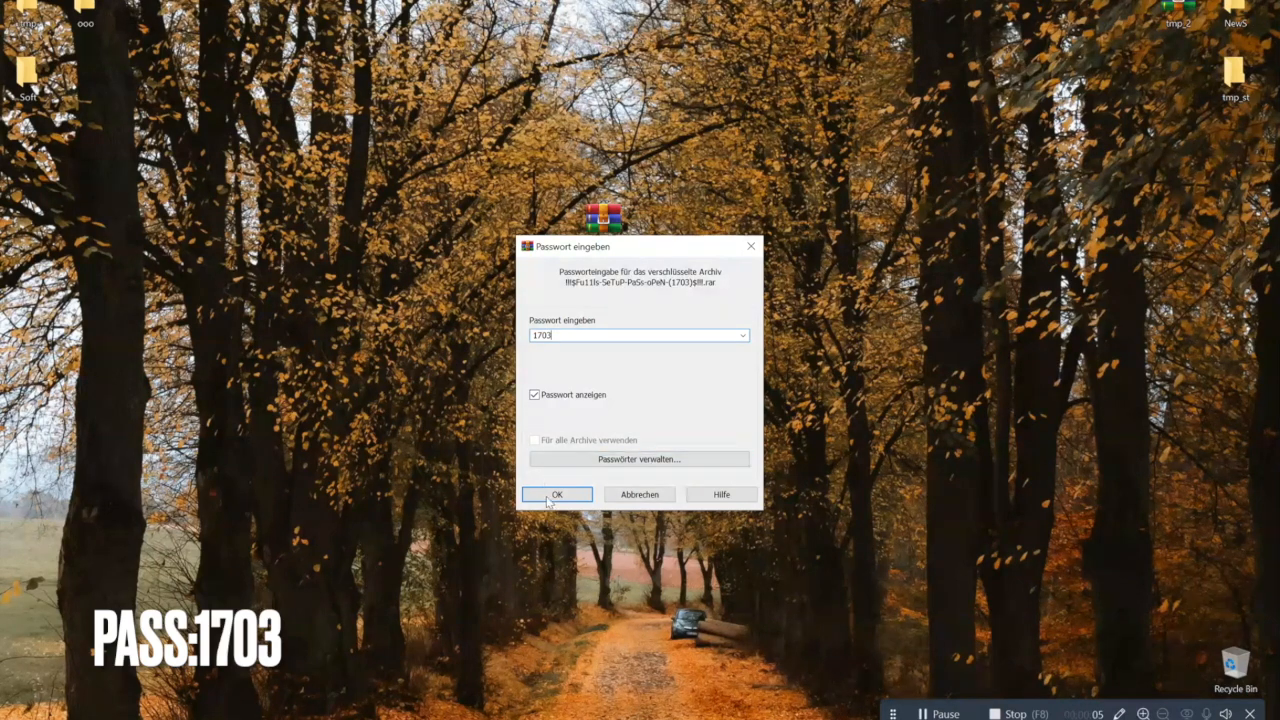
left_click(556, 494)
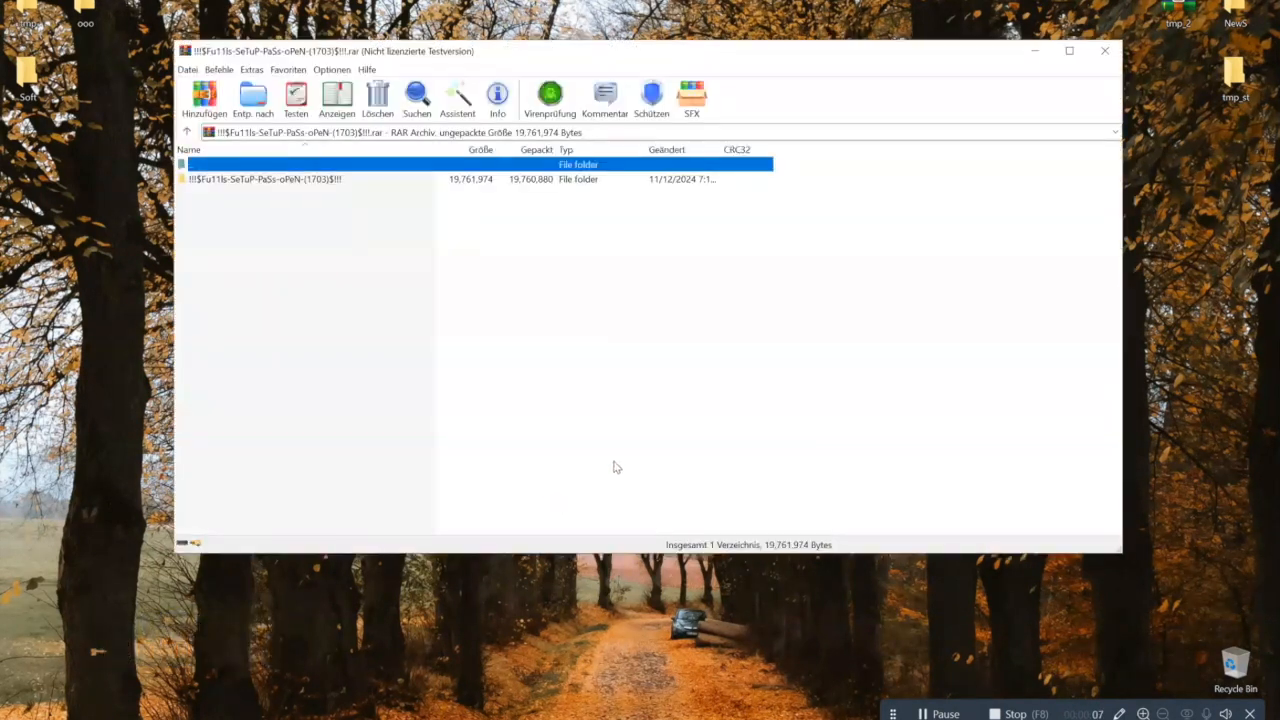
double_click(264, 178)
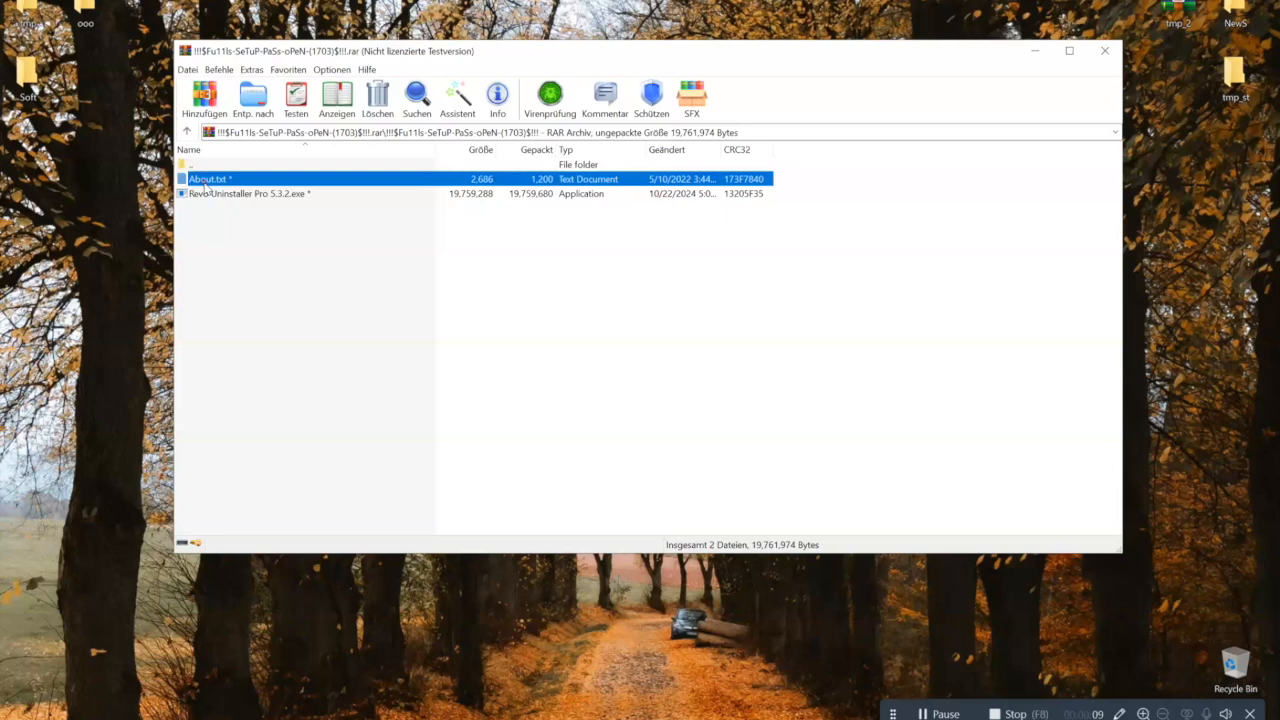
double_click(208, 178)
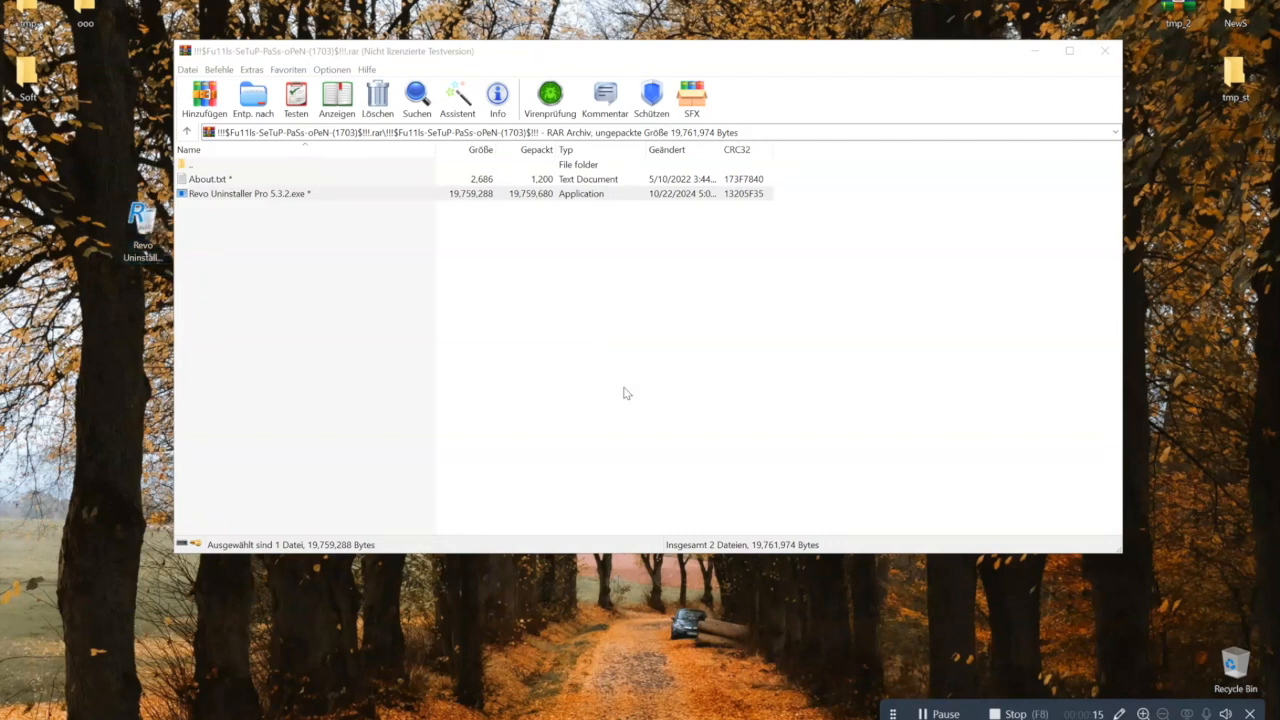
Run the setup, continue past the support appeal and install Revo Uninstaller Pro 5.3.2
double_click(246, 192)
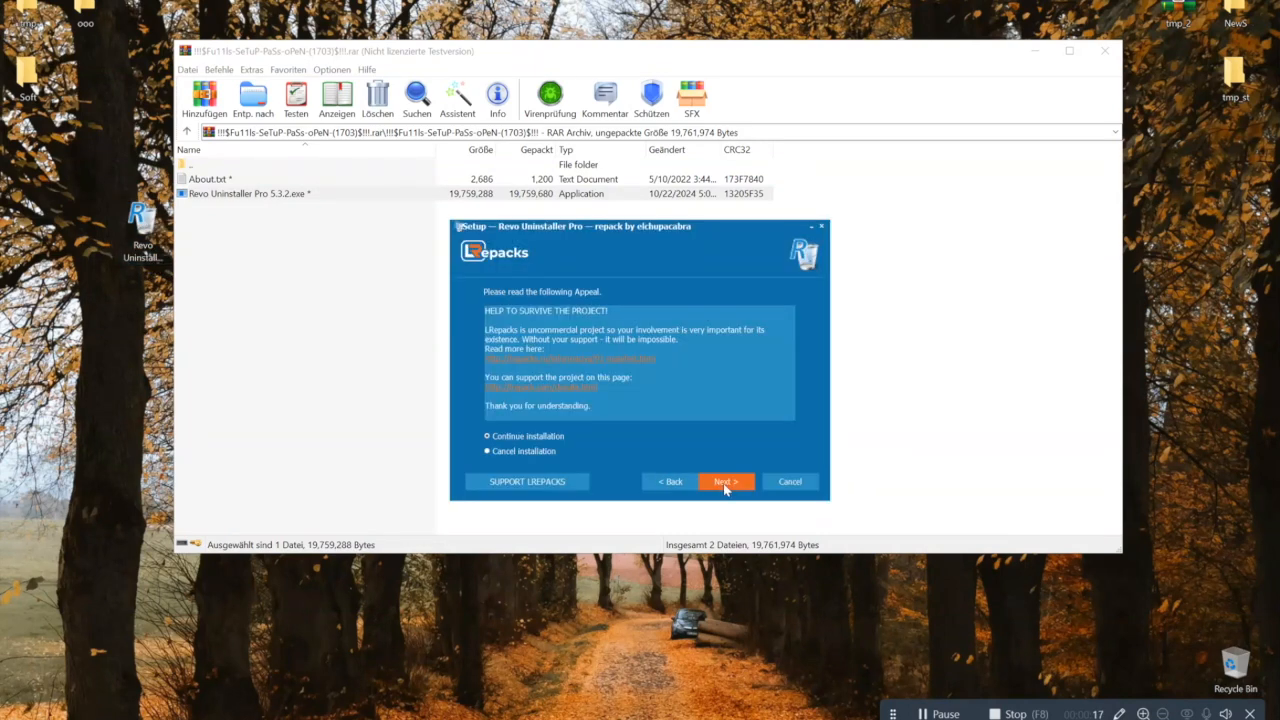
left_click(724, 480)
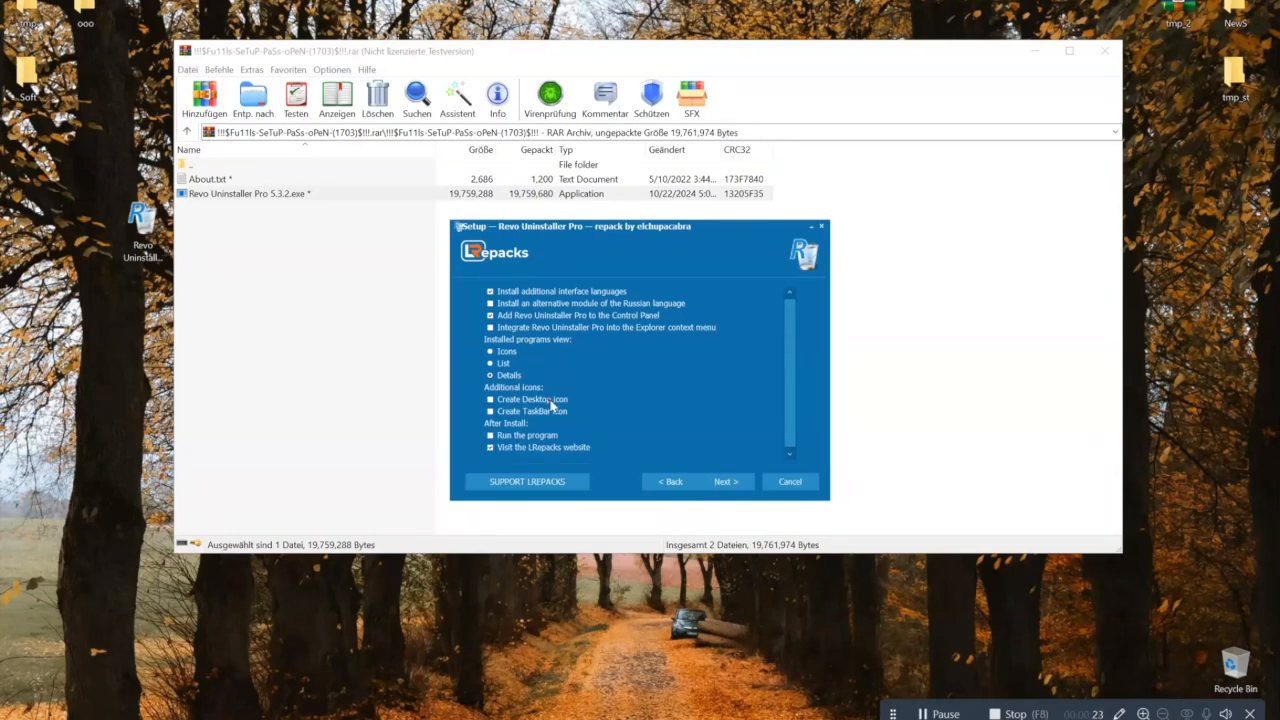
left_click(724, 480)
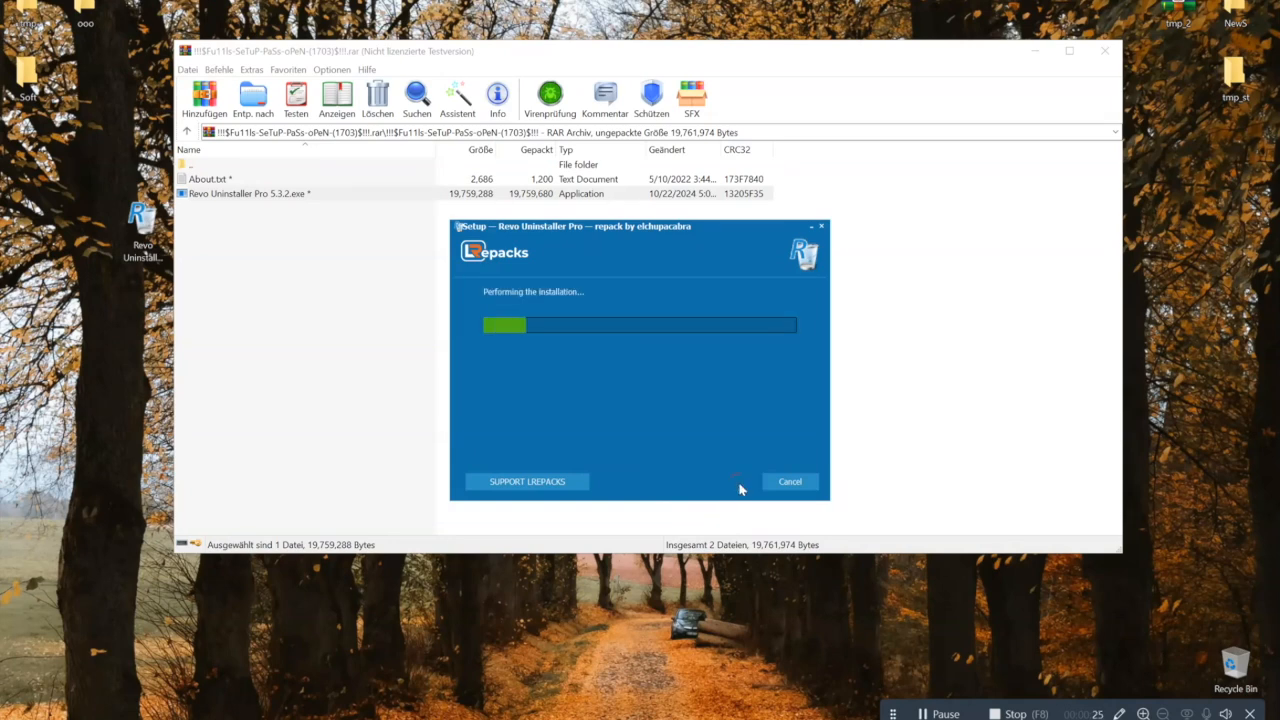
mouse_move(716, 456)
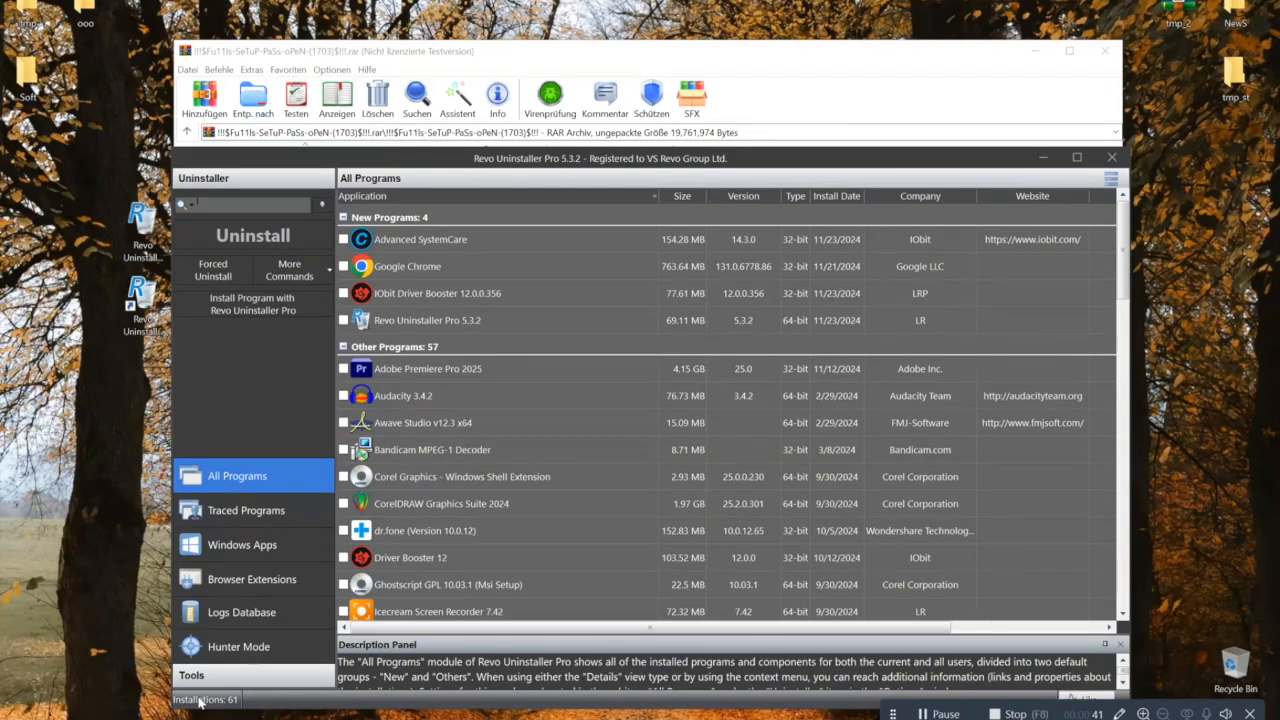
mouse_move(768, 268)
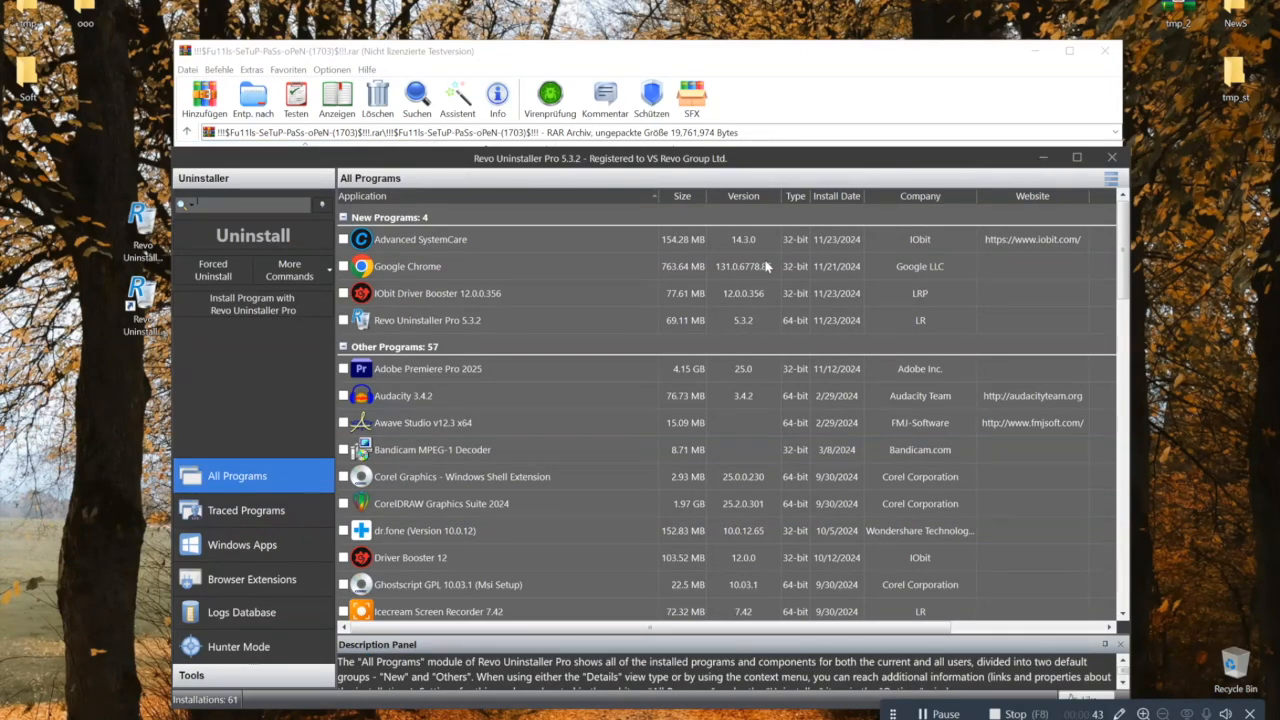
left_click(1112, 180)
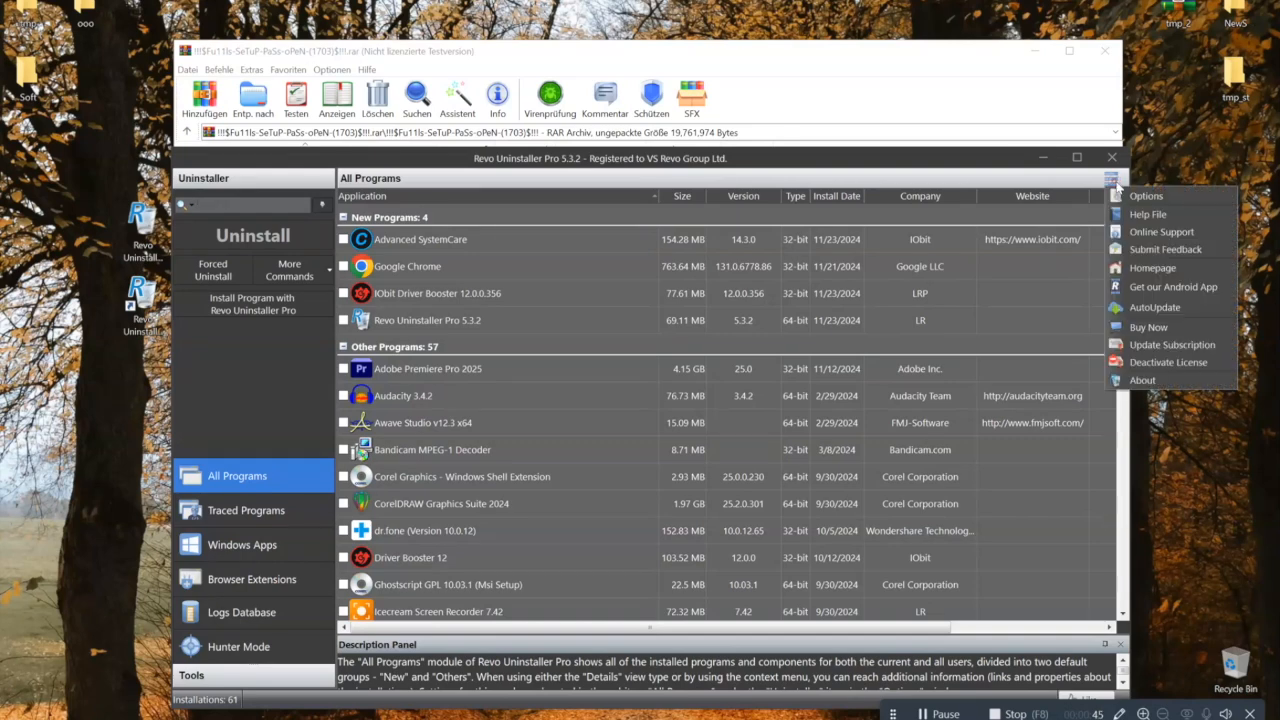
View the About details: version 5.3.2 registered to VS Revo Group Ltd. until 9/9/9999
left_click(1142, 380)
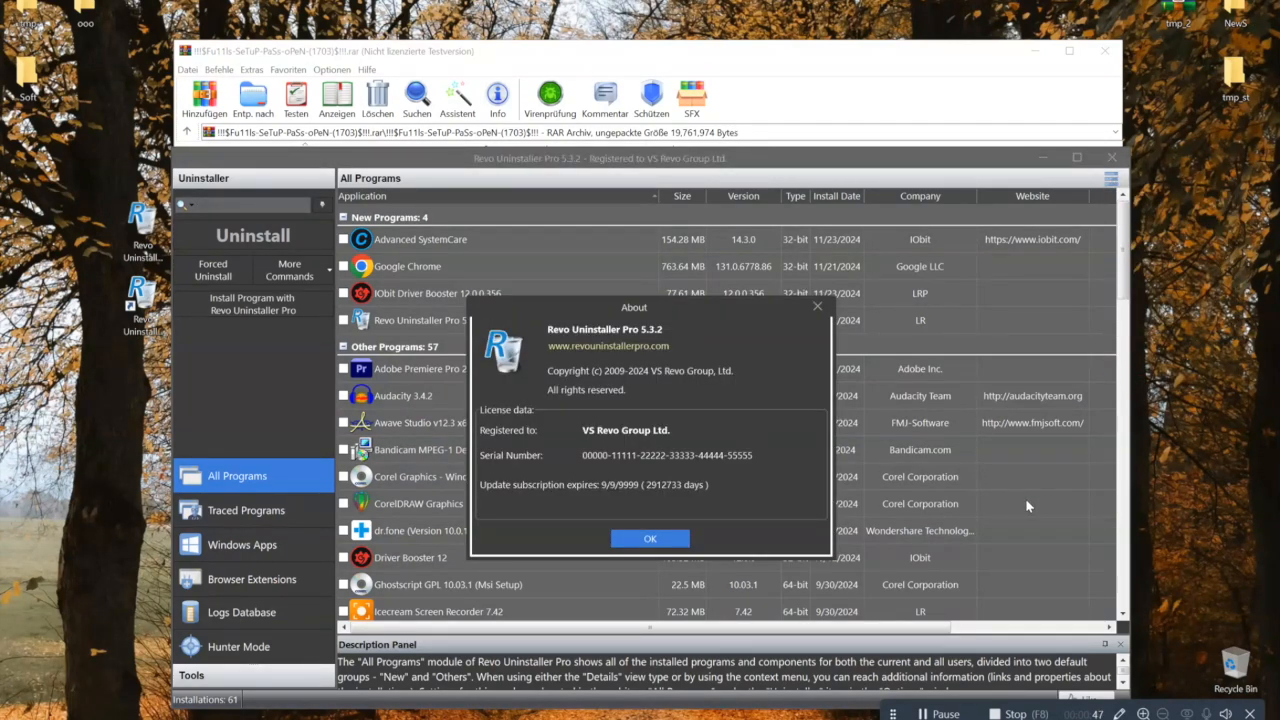
mouse_move(744, 480)
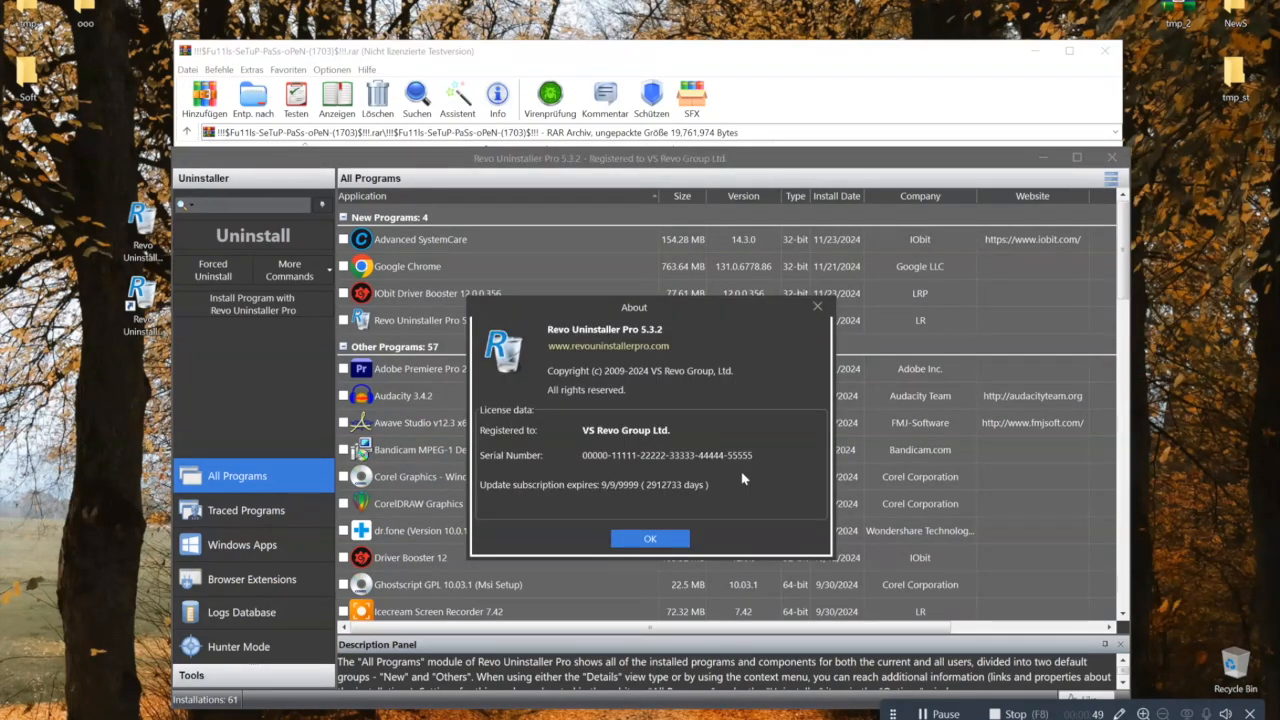
mouse_move(616, 378)
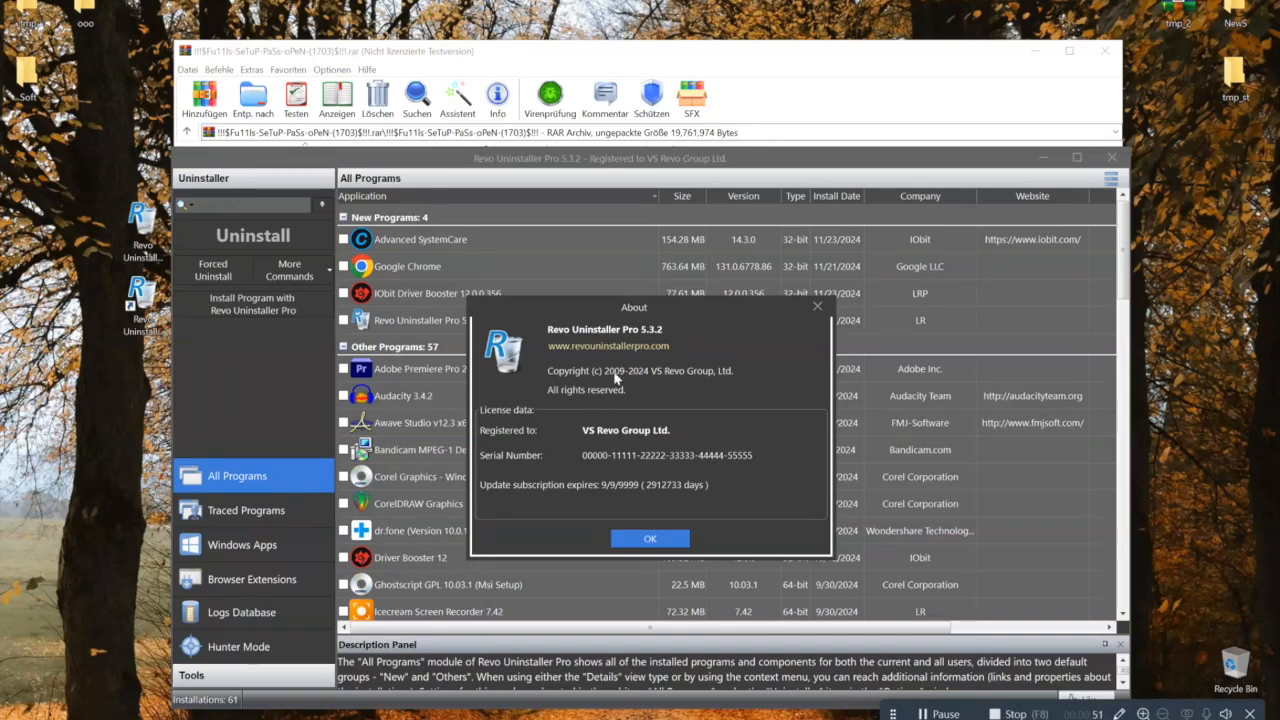
mouse_move(644, 318)
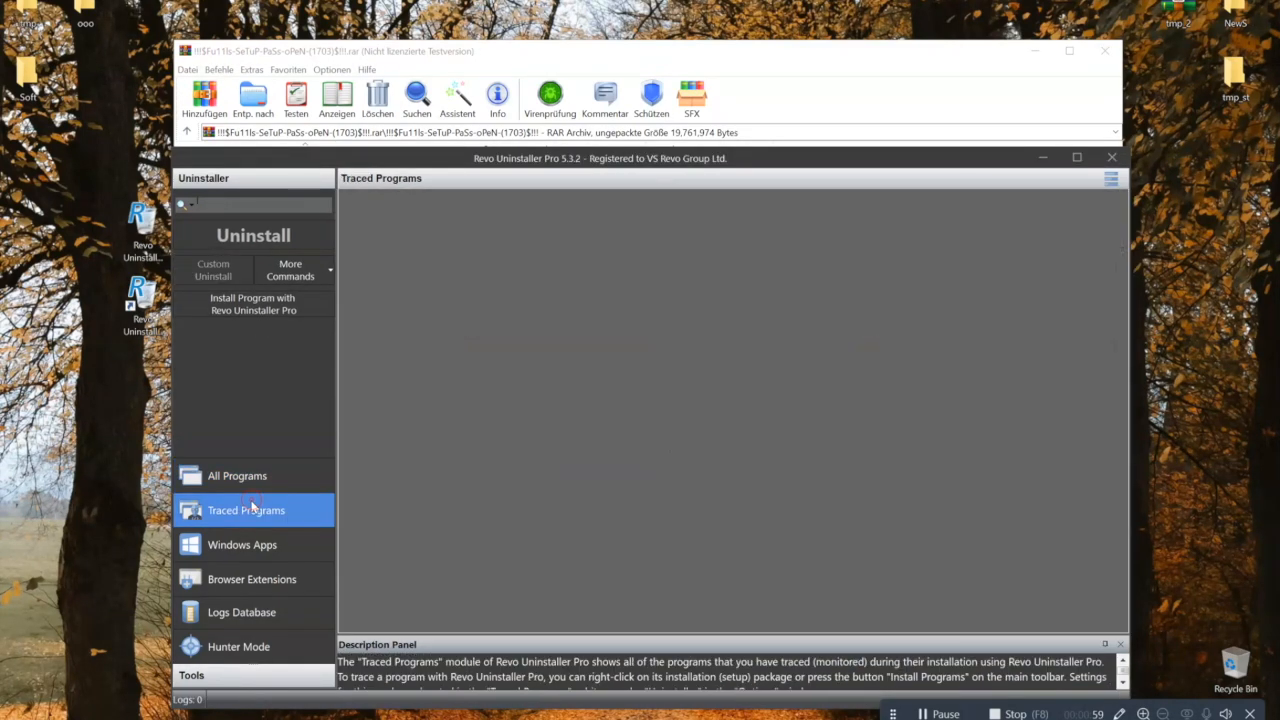
mouse_move(242, 544)
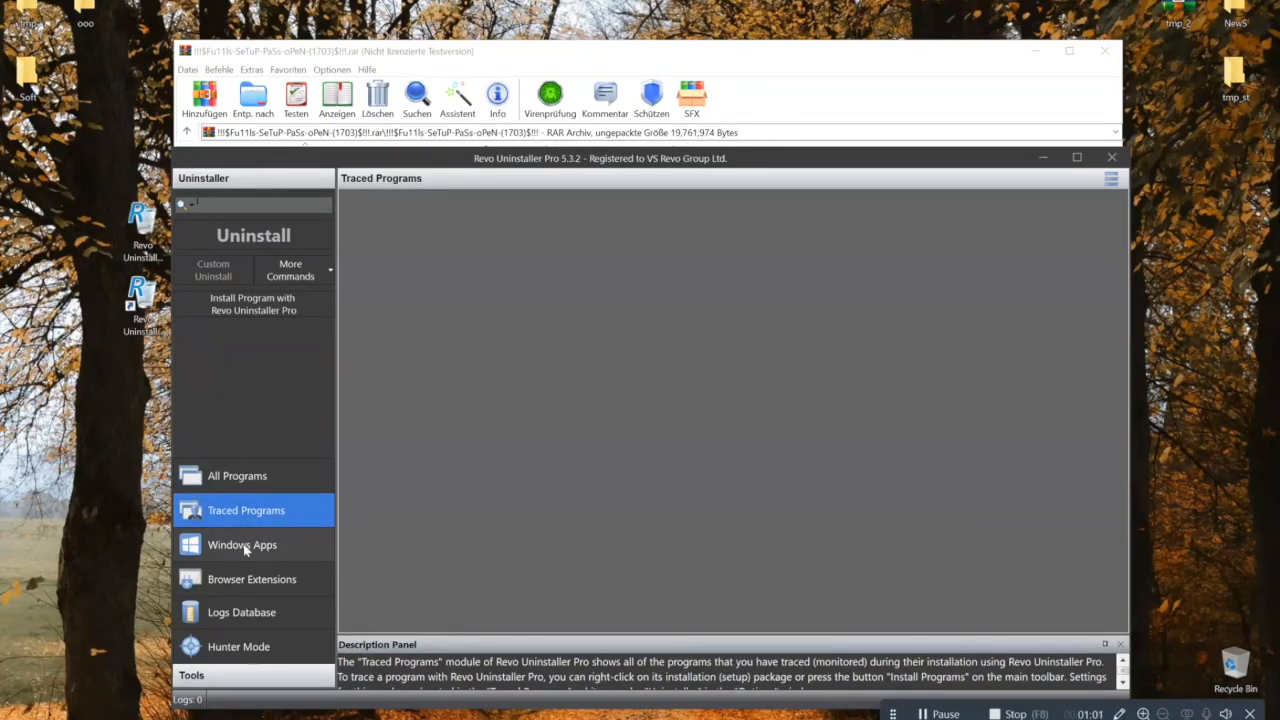
Browse the Windows Apps, Browser Extensions and Logs Database modules in turn
left_click(242, 544)
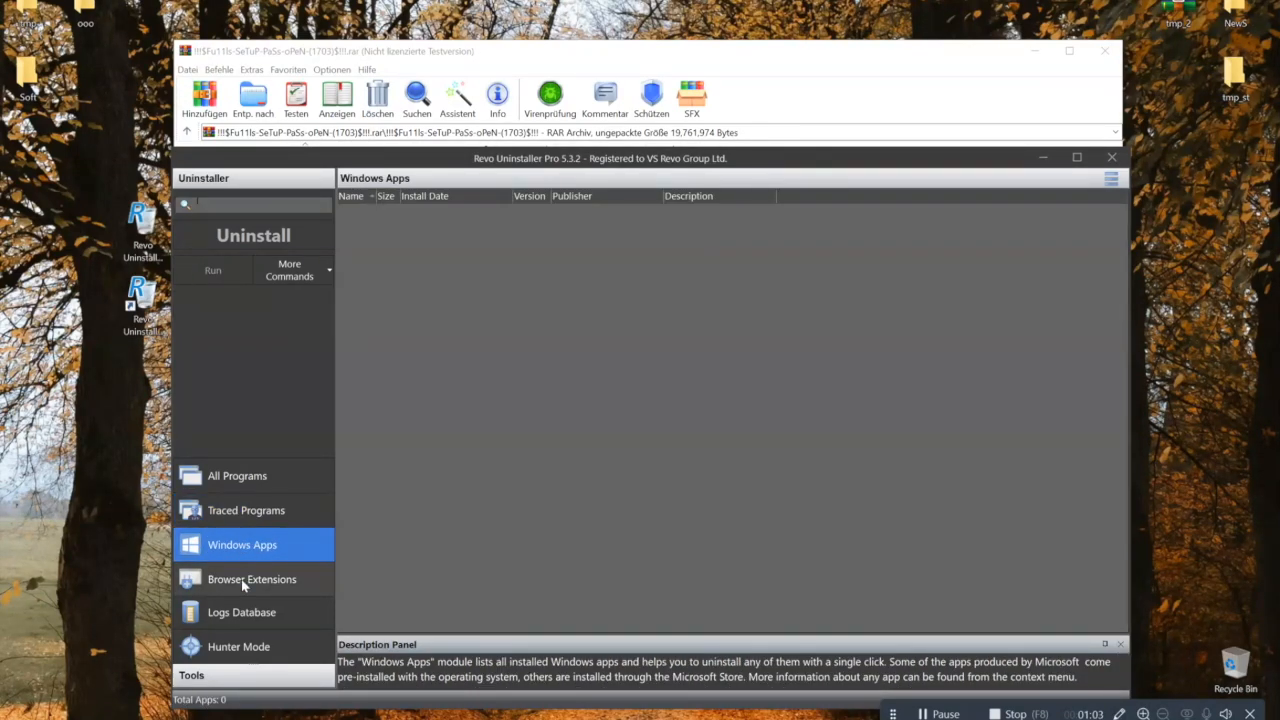
left_click(252, 580)
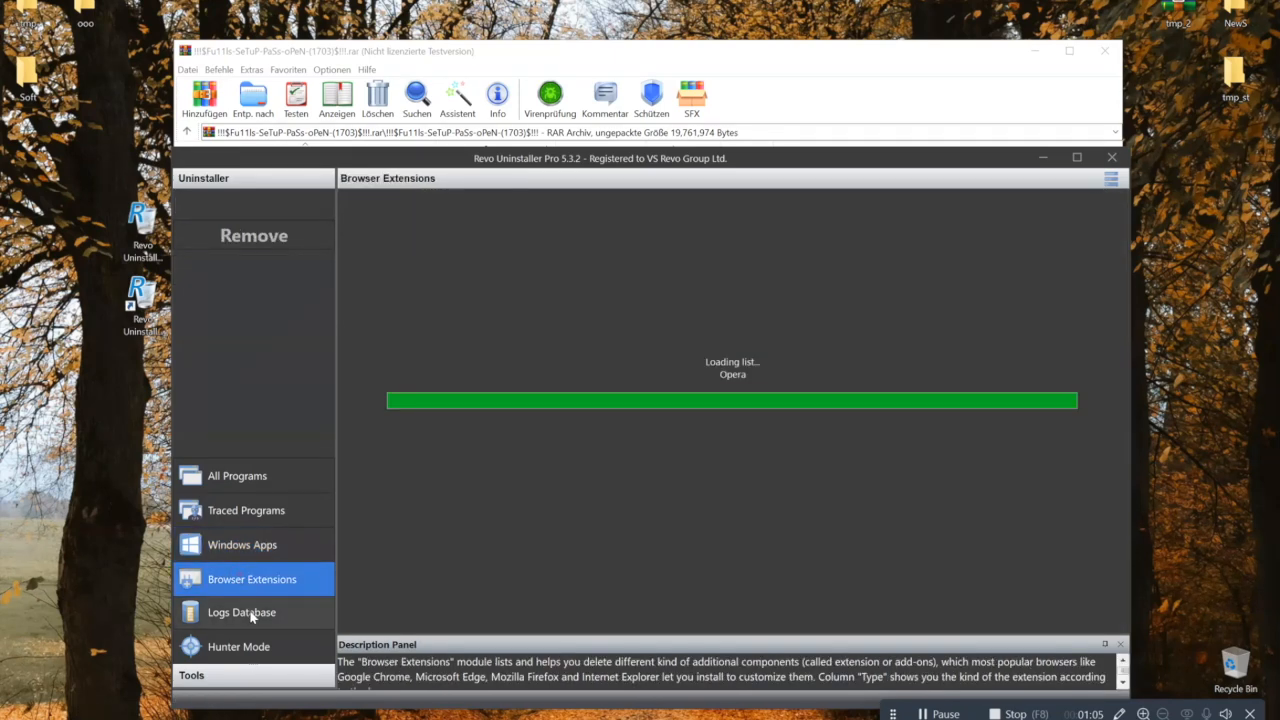
left_click(240, 612)
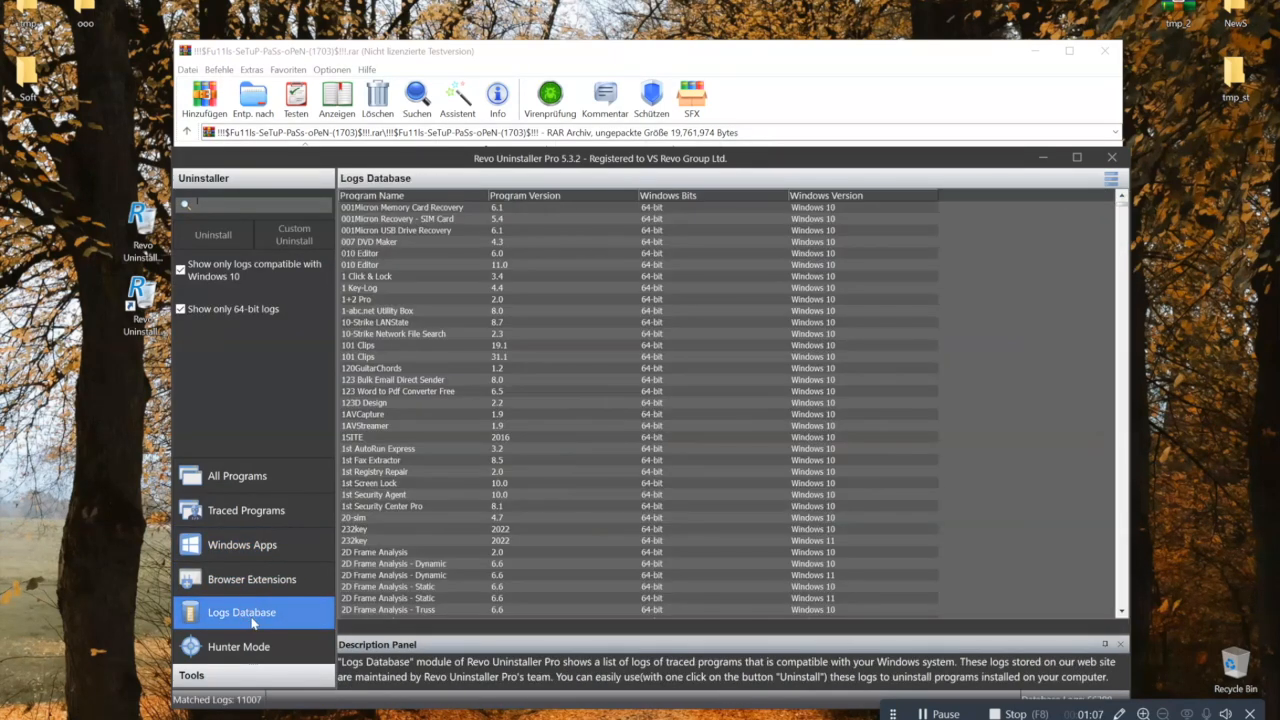